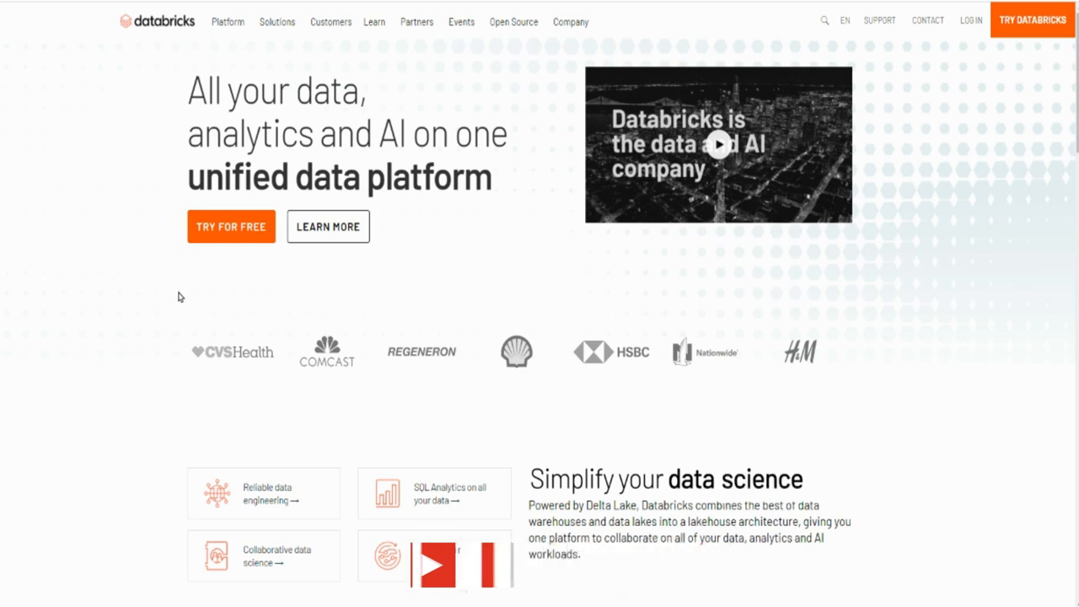
# Step: Scroll down the Databricks homepage before moving to the CNBC article
pyautogui.scroll(-3)
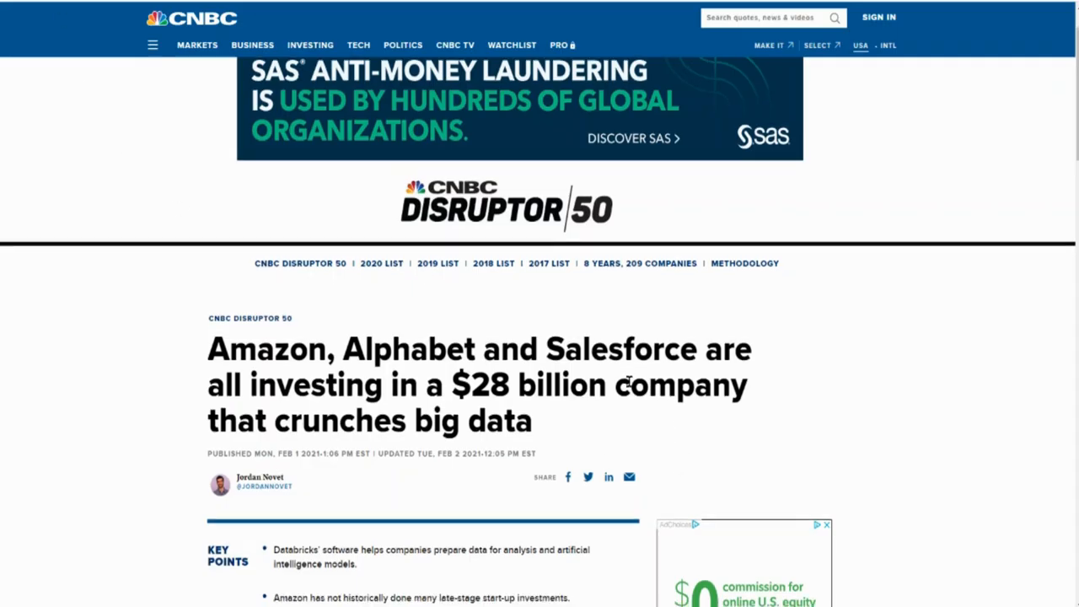
# Step: Highlight the '28 billion' valuation in the headline and scroll to the opening paragraphs
pyautogui.scroll(-3)
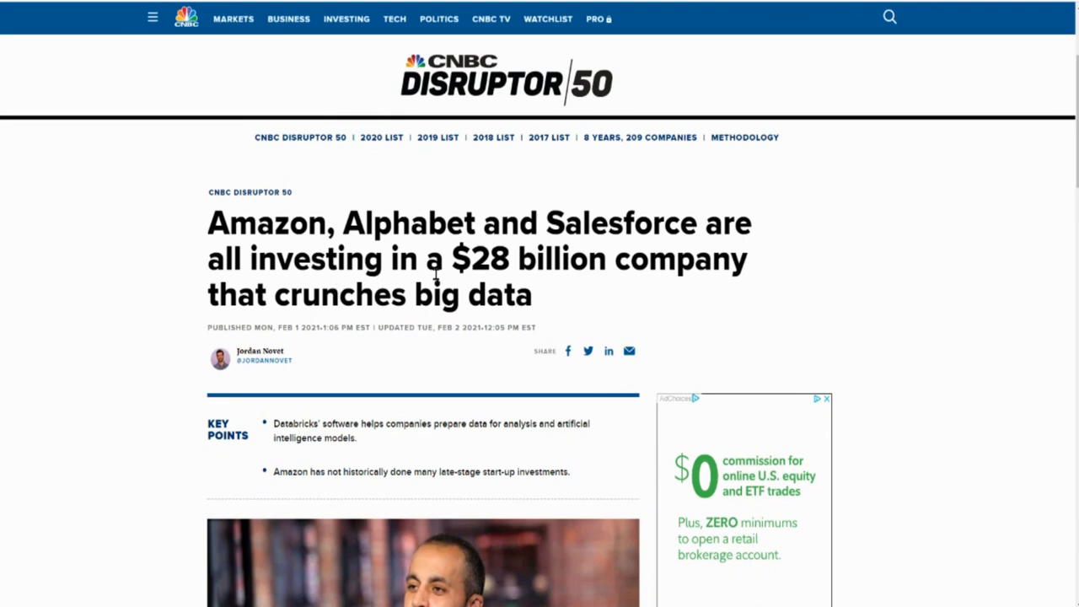
pyautogui.moveTo(469, 259); pyautogui.dragTo(606, 260)
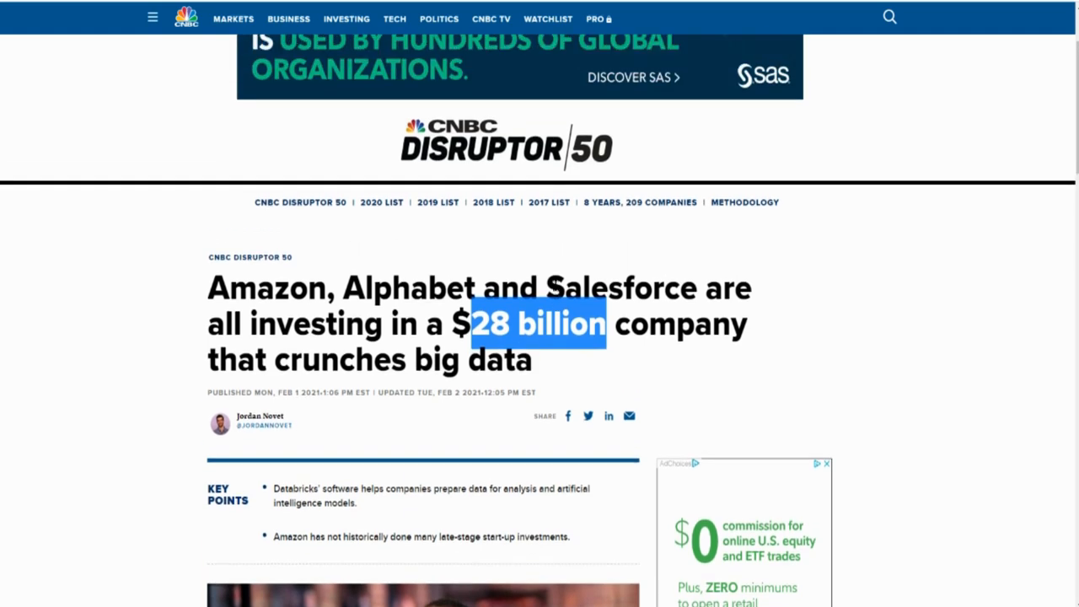
pyautogui.moveTo(142, 317)
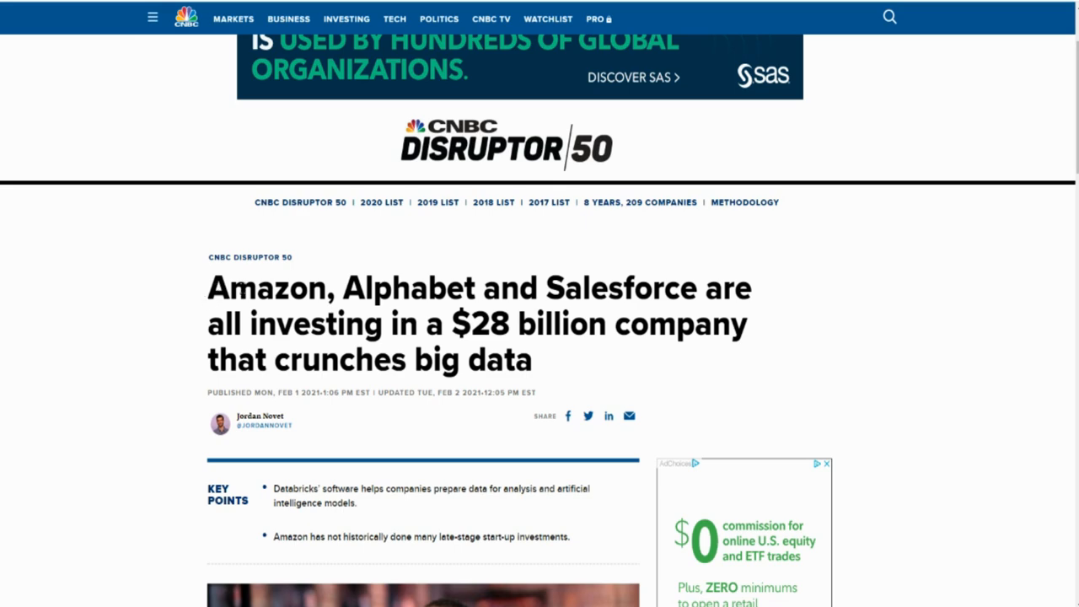
pyautogui.moveTo(634, 298)
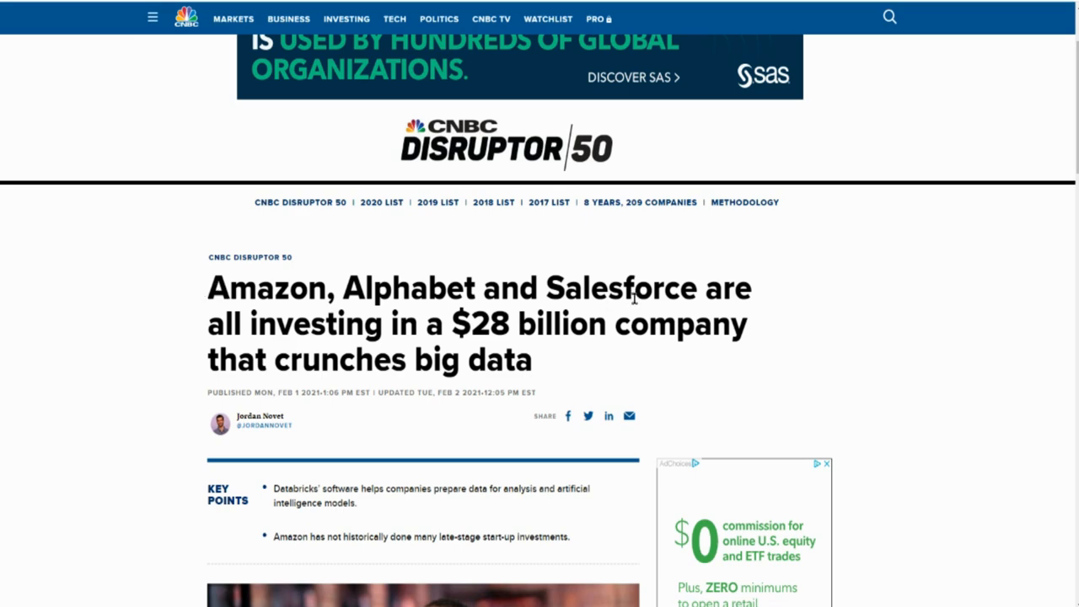
pyautogui.scroll(-3)
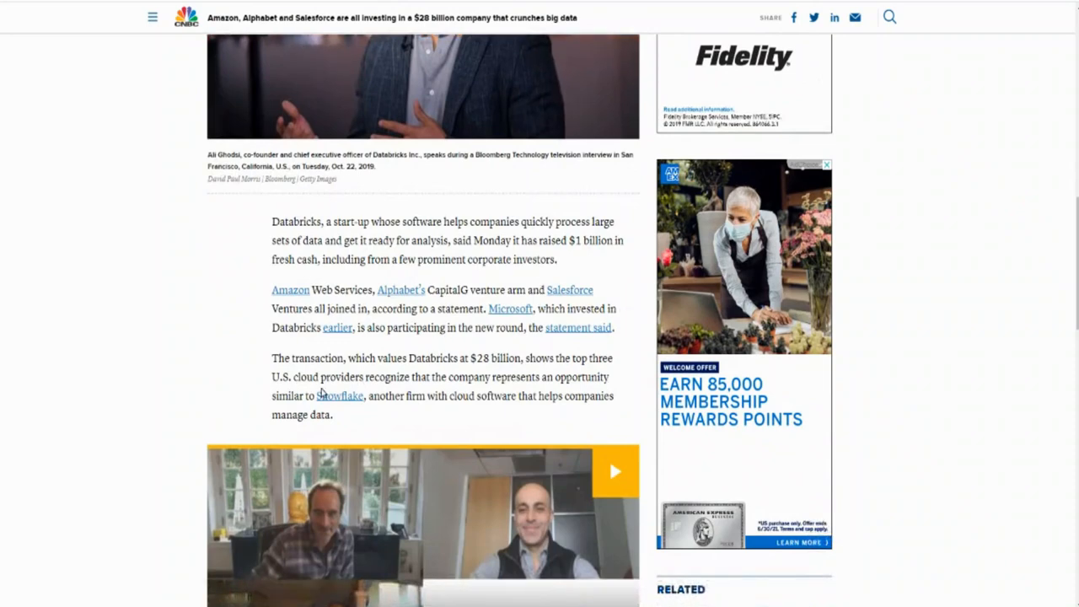
pyautogui.moveTo(510, 307)
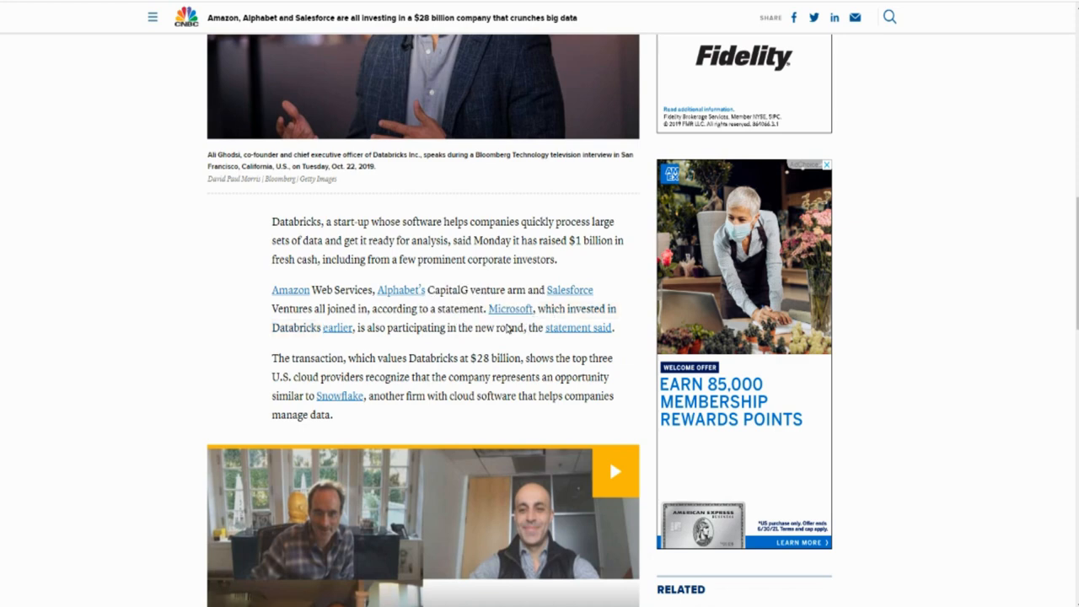
pyautogui.scroll(-3)
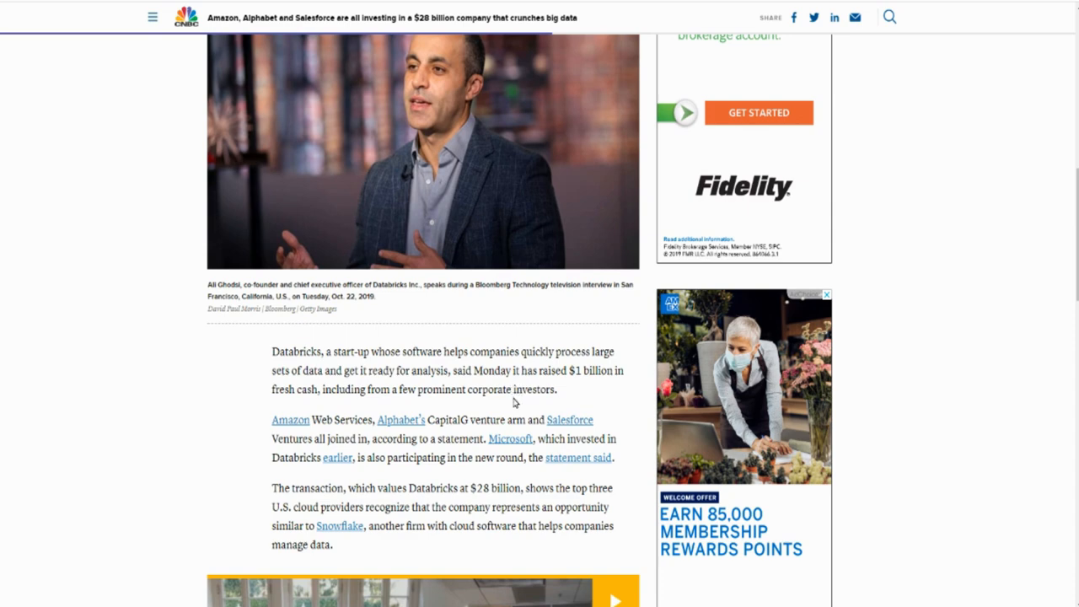
pyautogui.scroll(3)
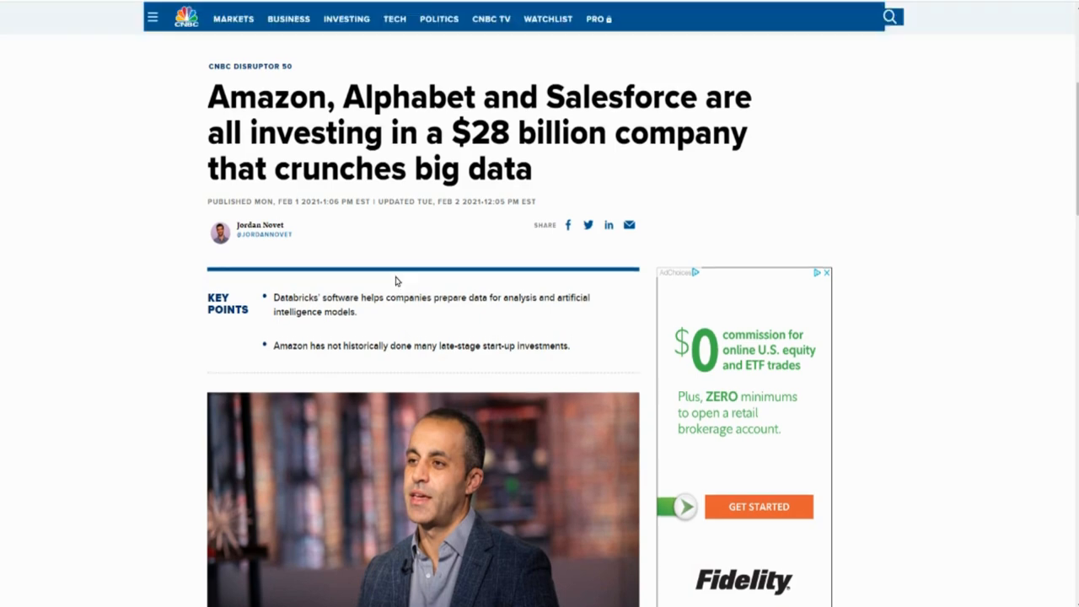
pyautogui.scroll(3)
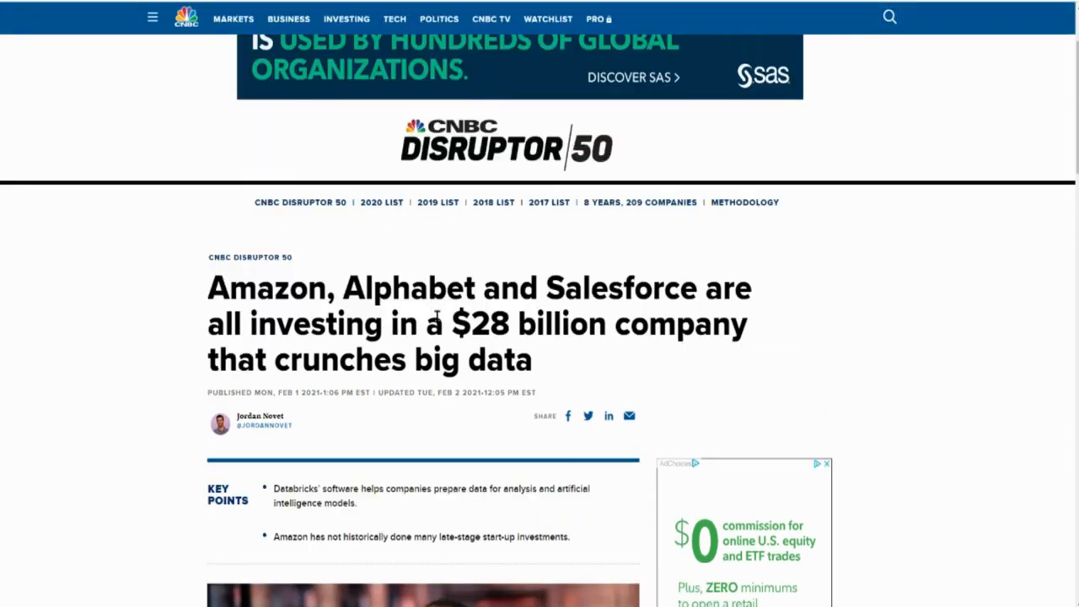
pyautogui.scroll(-3)
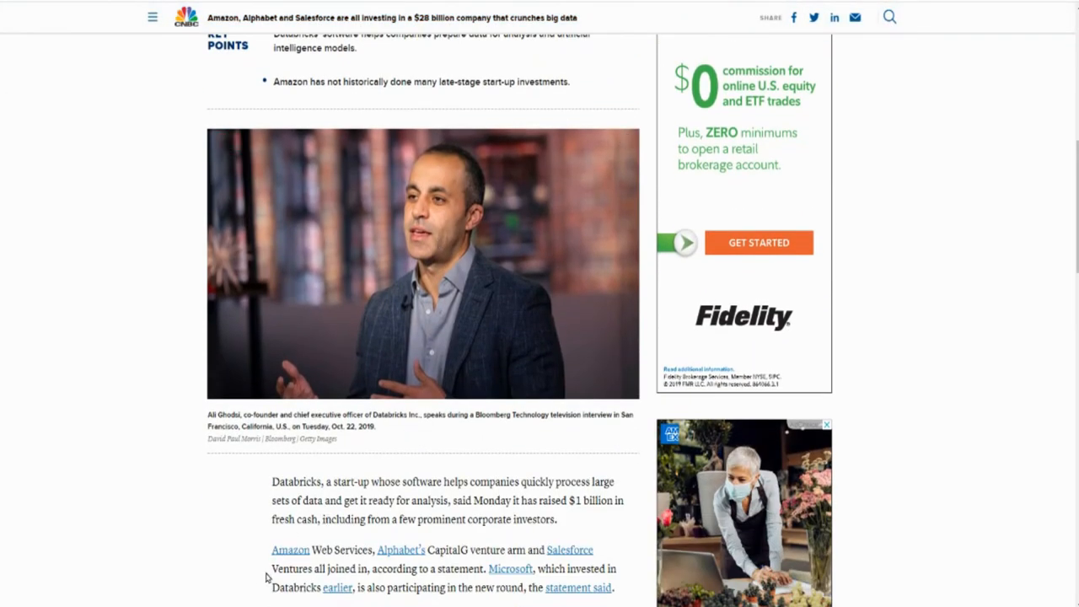
pyautogui.moveTo(334, 587)
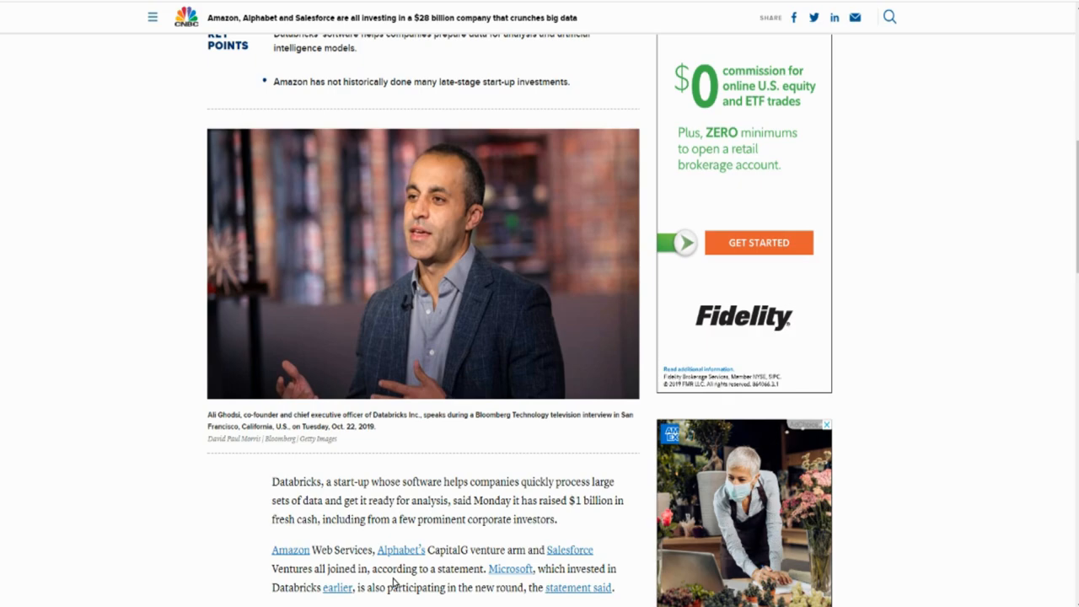
pyautogui.scroll(3)
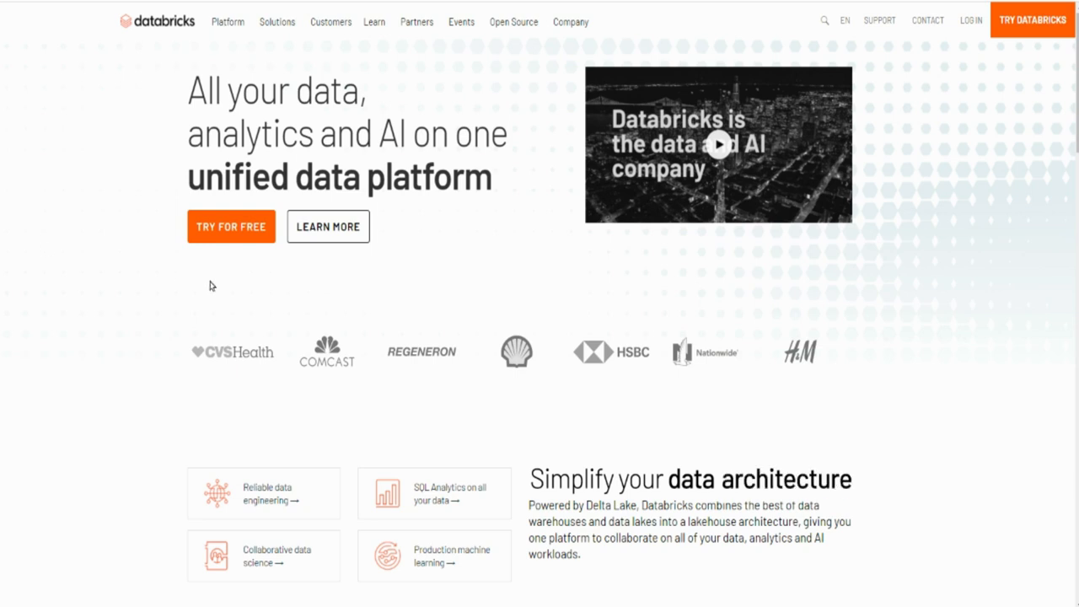
# Step: Scroll the CNBC article to bring the headline and key points back into view
pyautogui.scroll(-3)
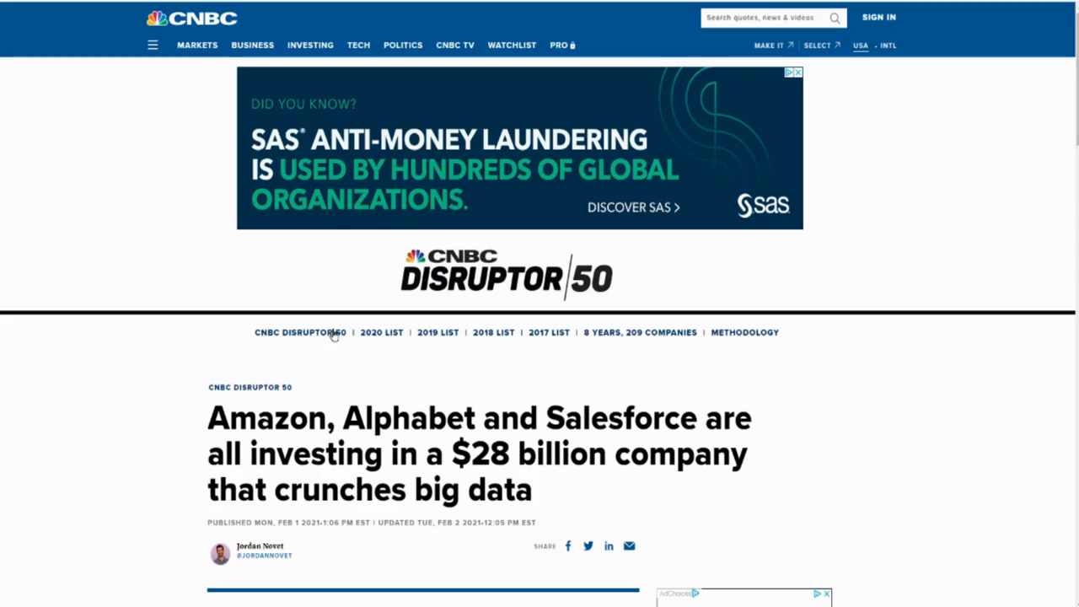
pyautogui.scroll(-3)
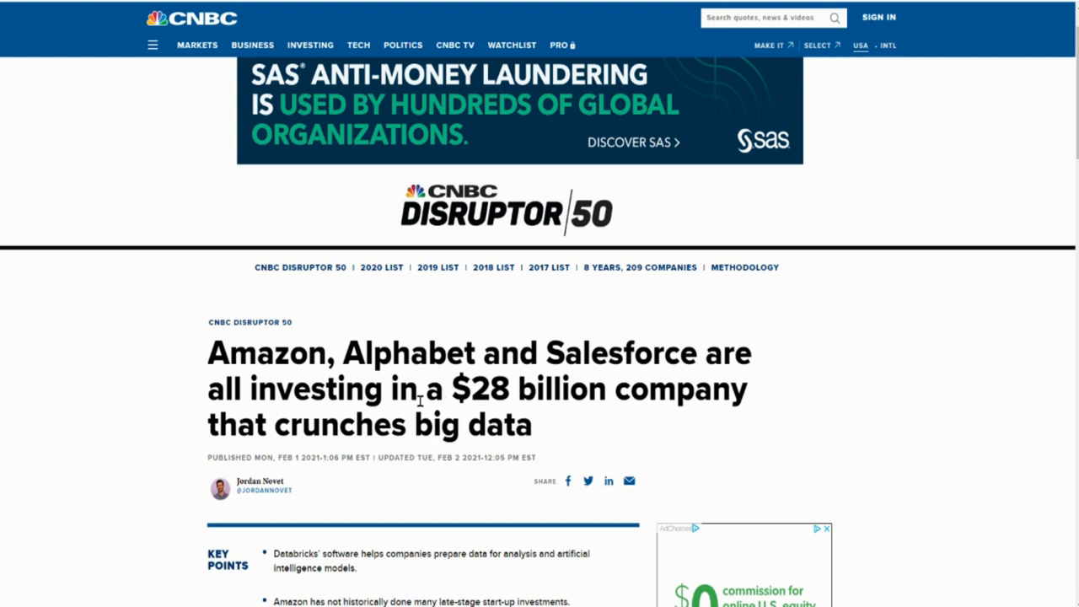
pyautogui.moveTo(283, 401)
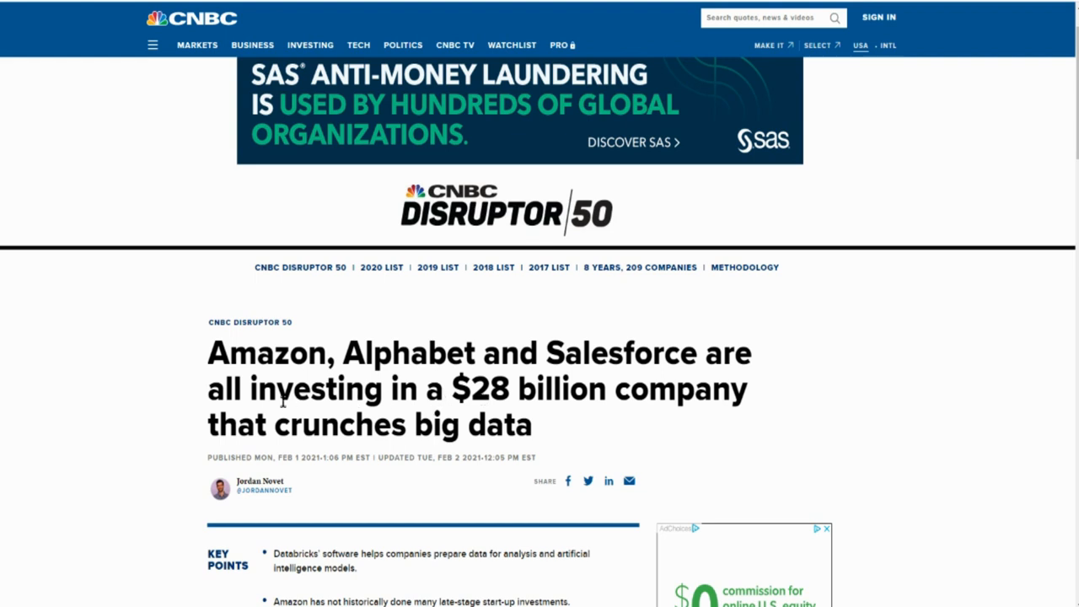